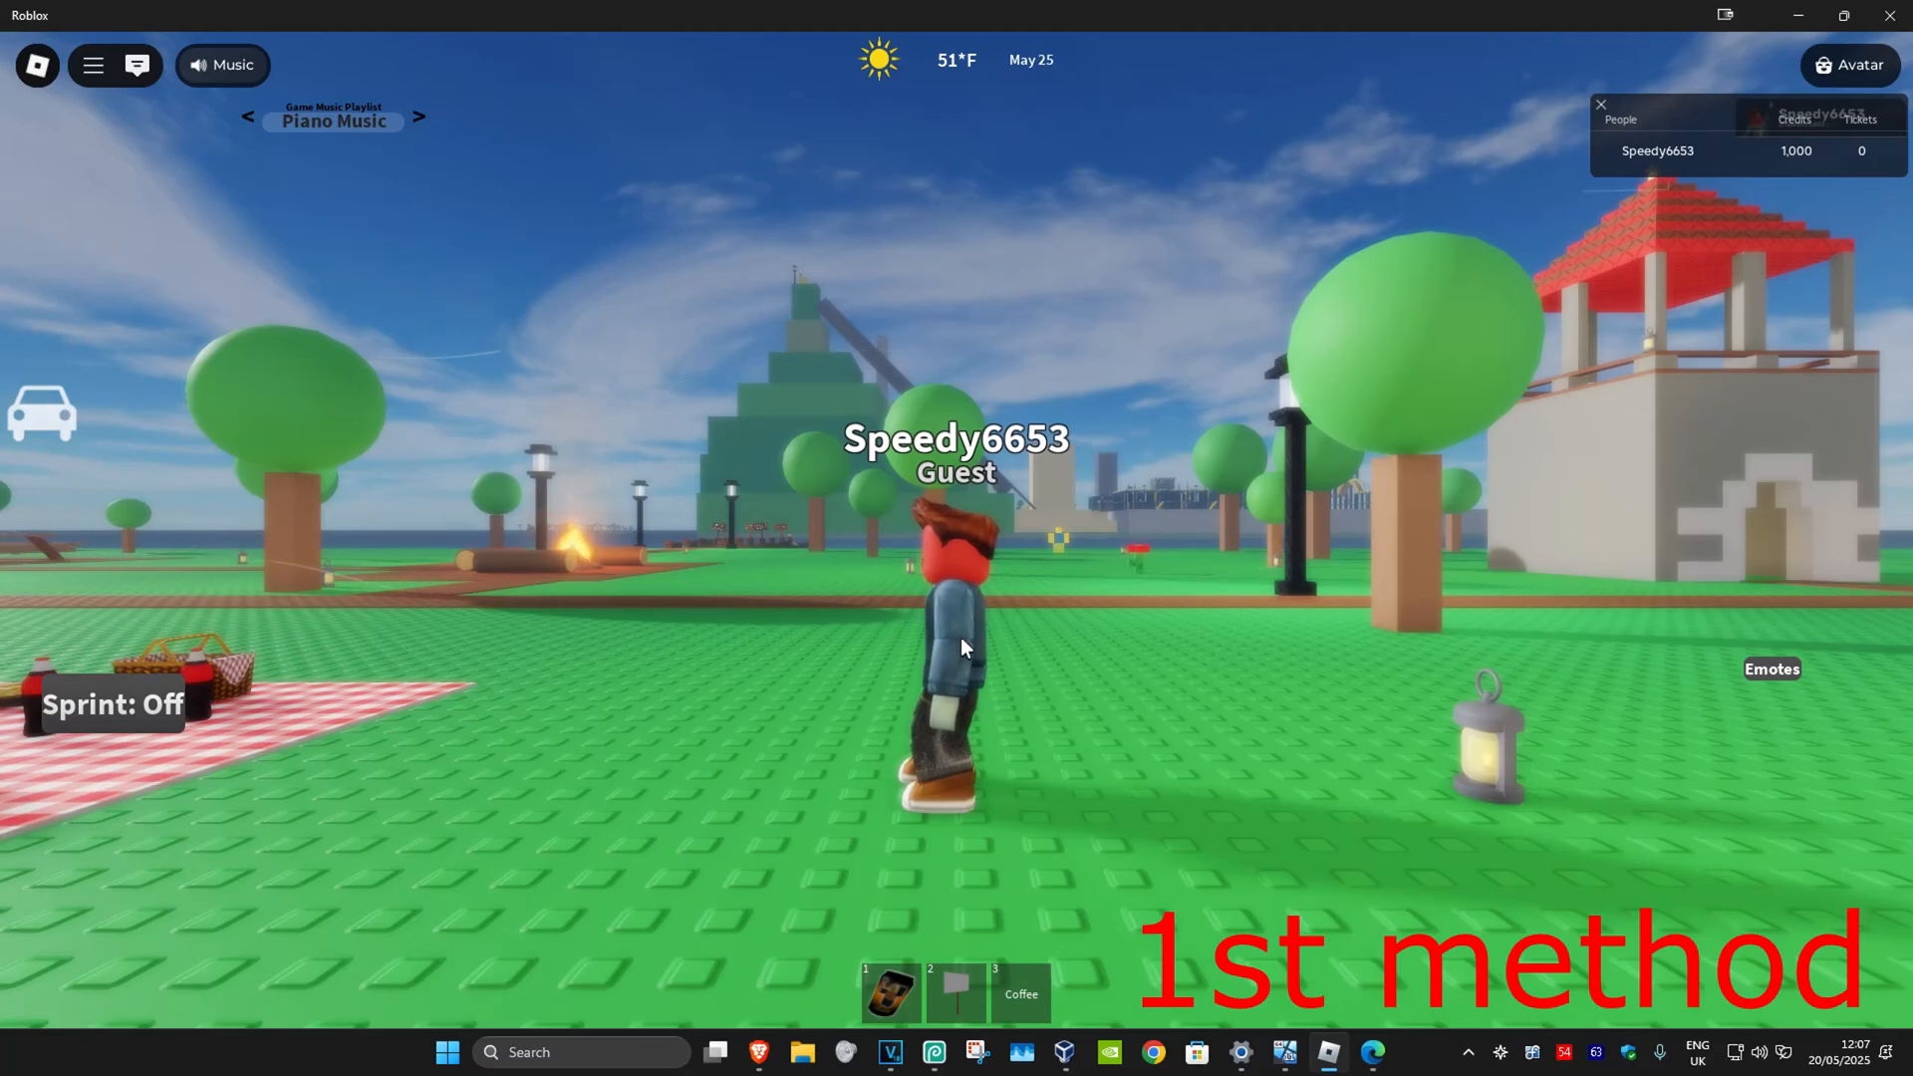
mouse_move(1172, 582)
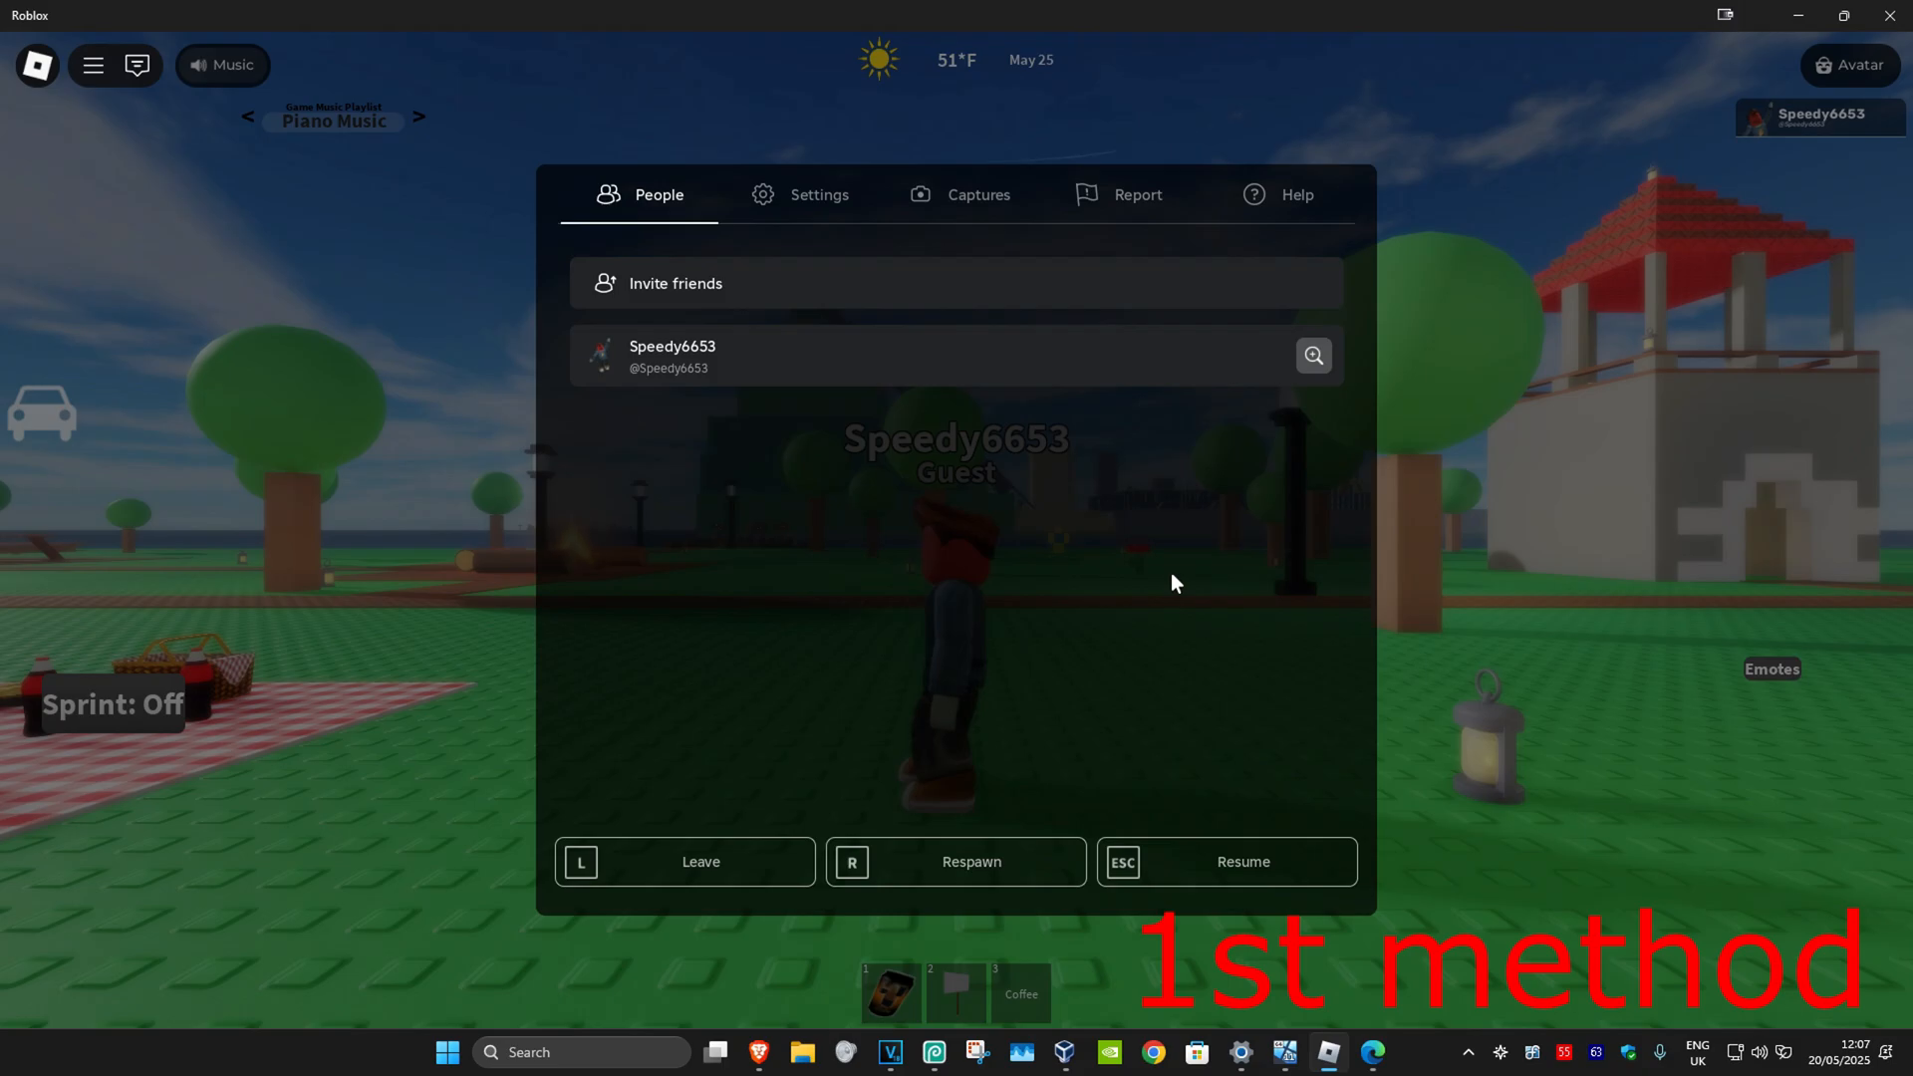
Show the Roblox Settings tab and confirm Shift Lock Switch is Off
click(819, 194)
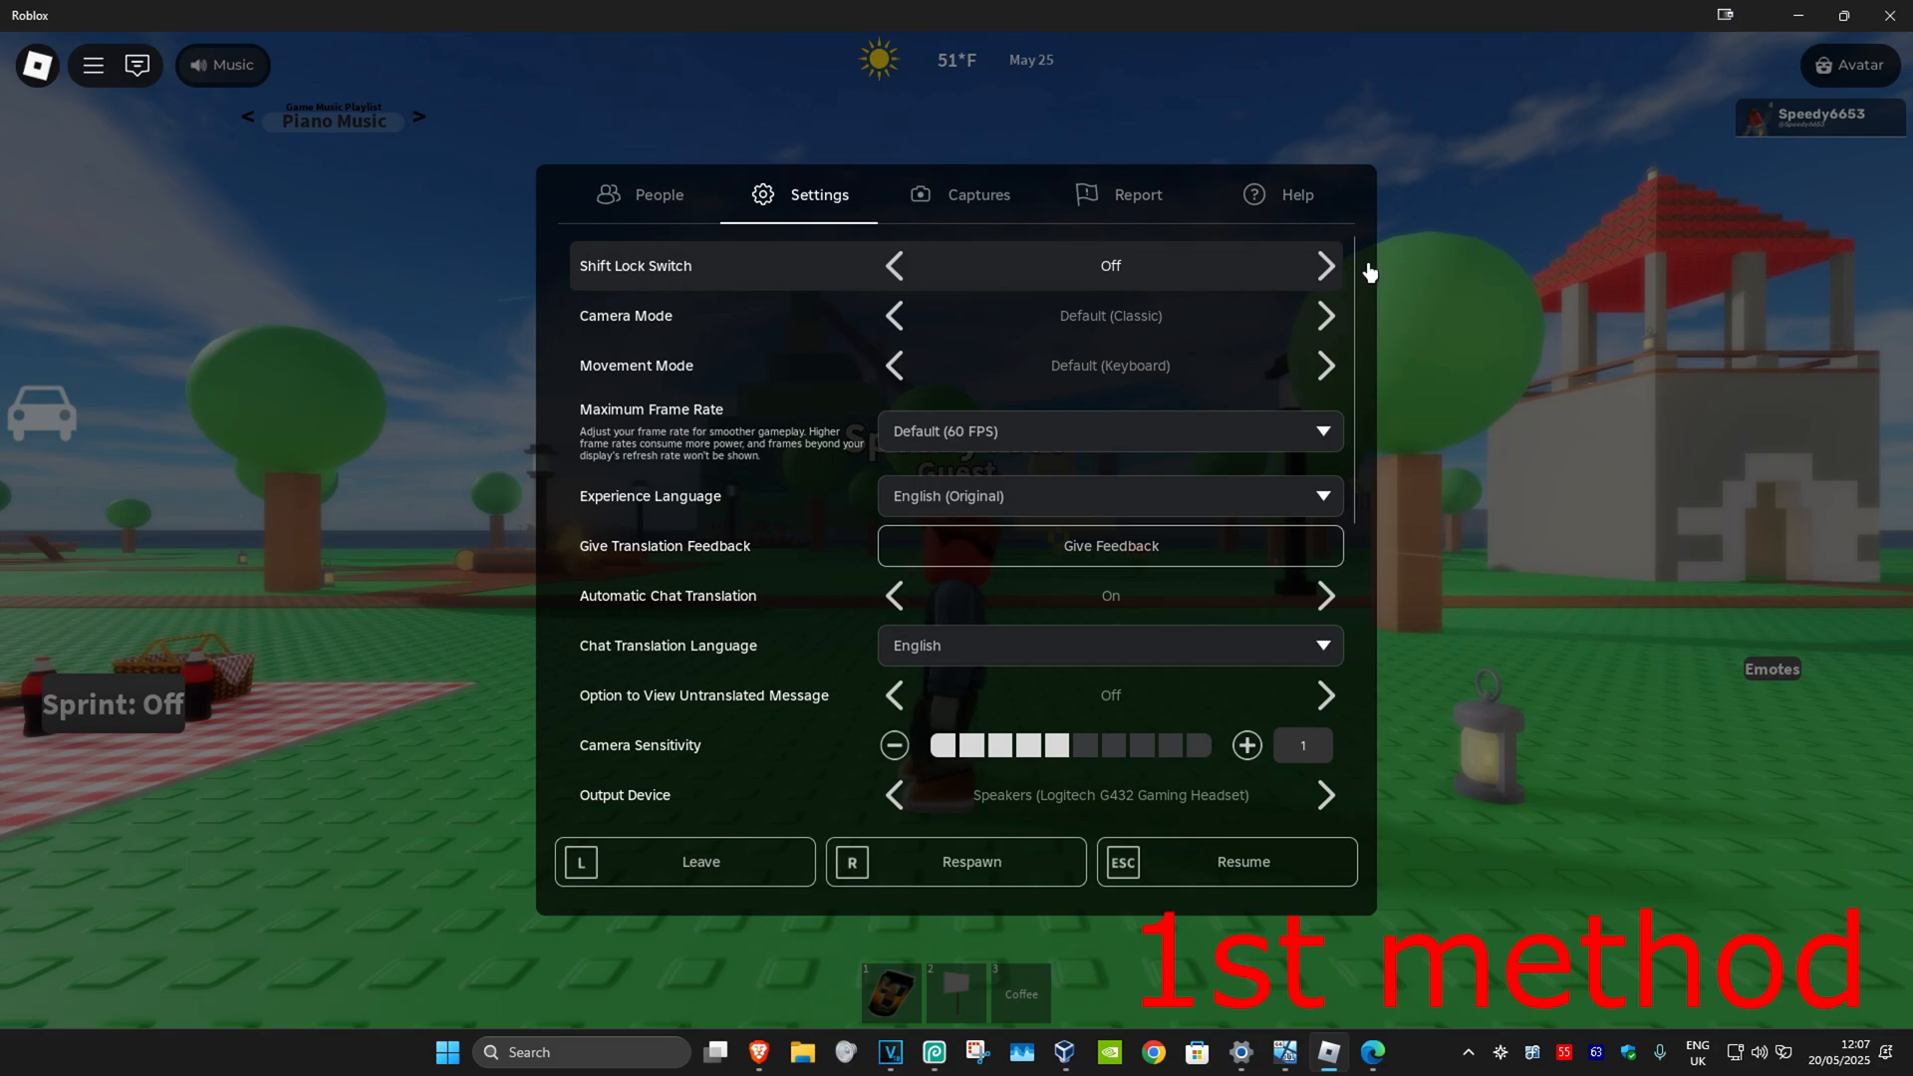
mouse_move(1156, 345)
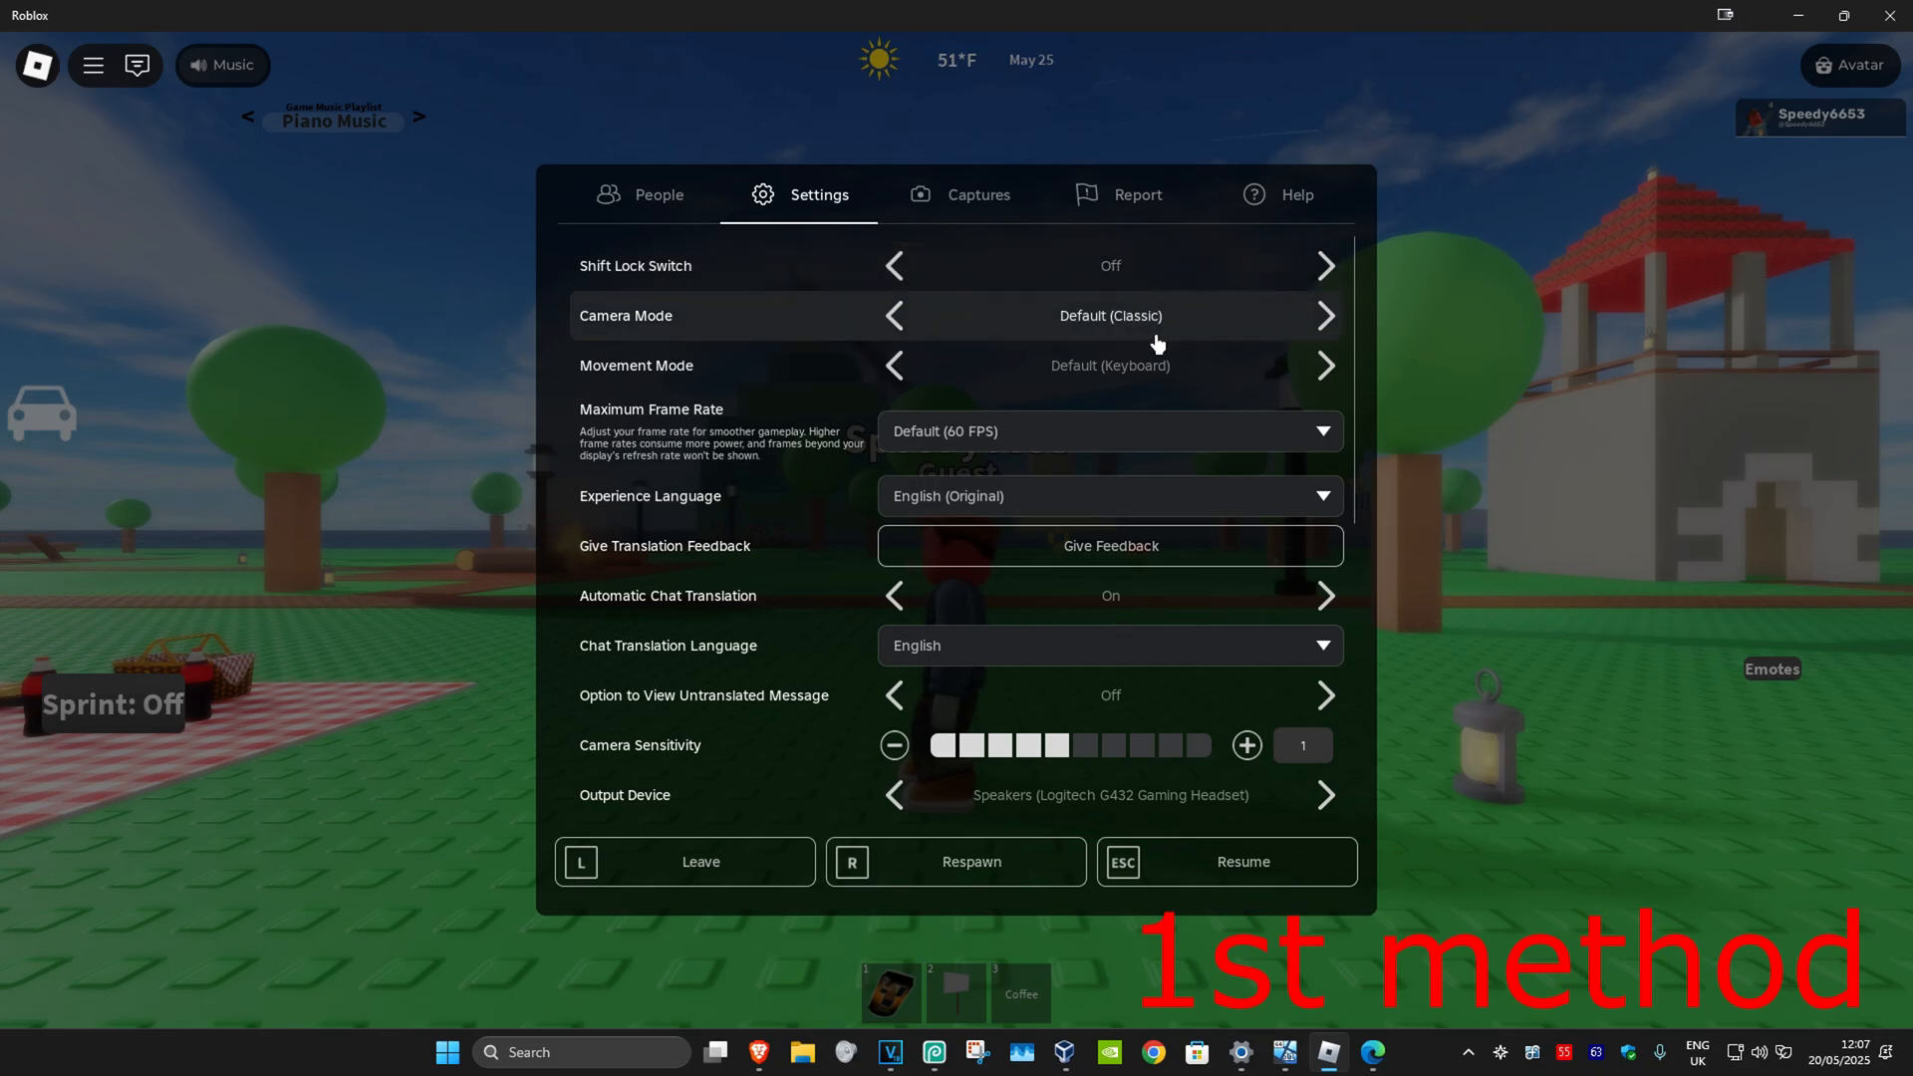
mouse_move(1103, 372)
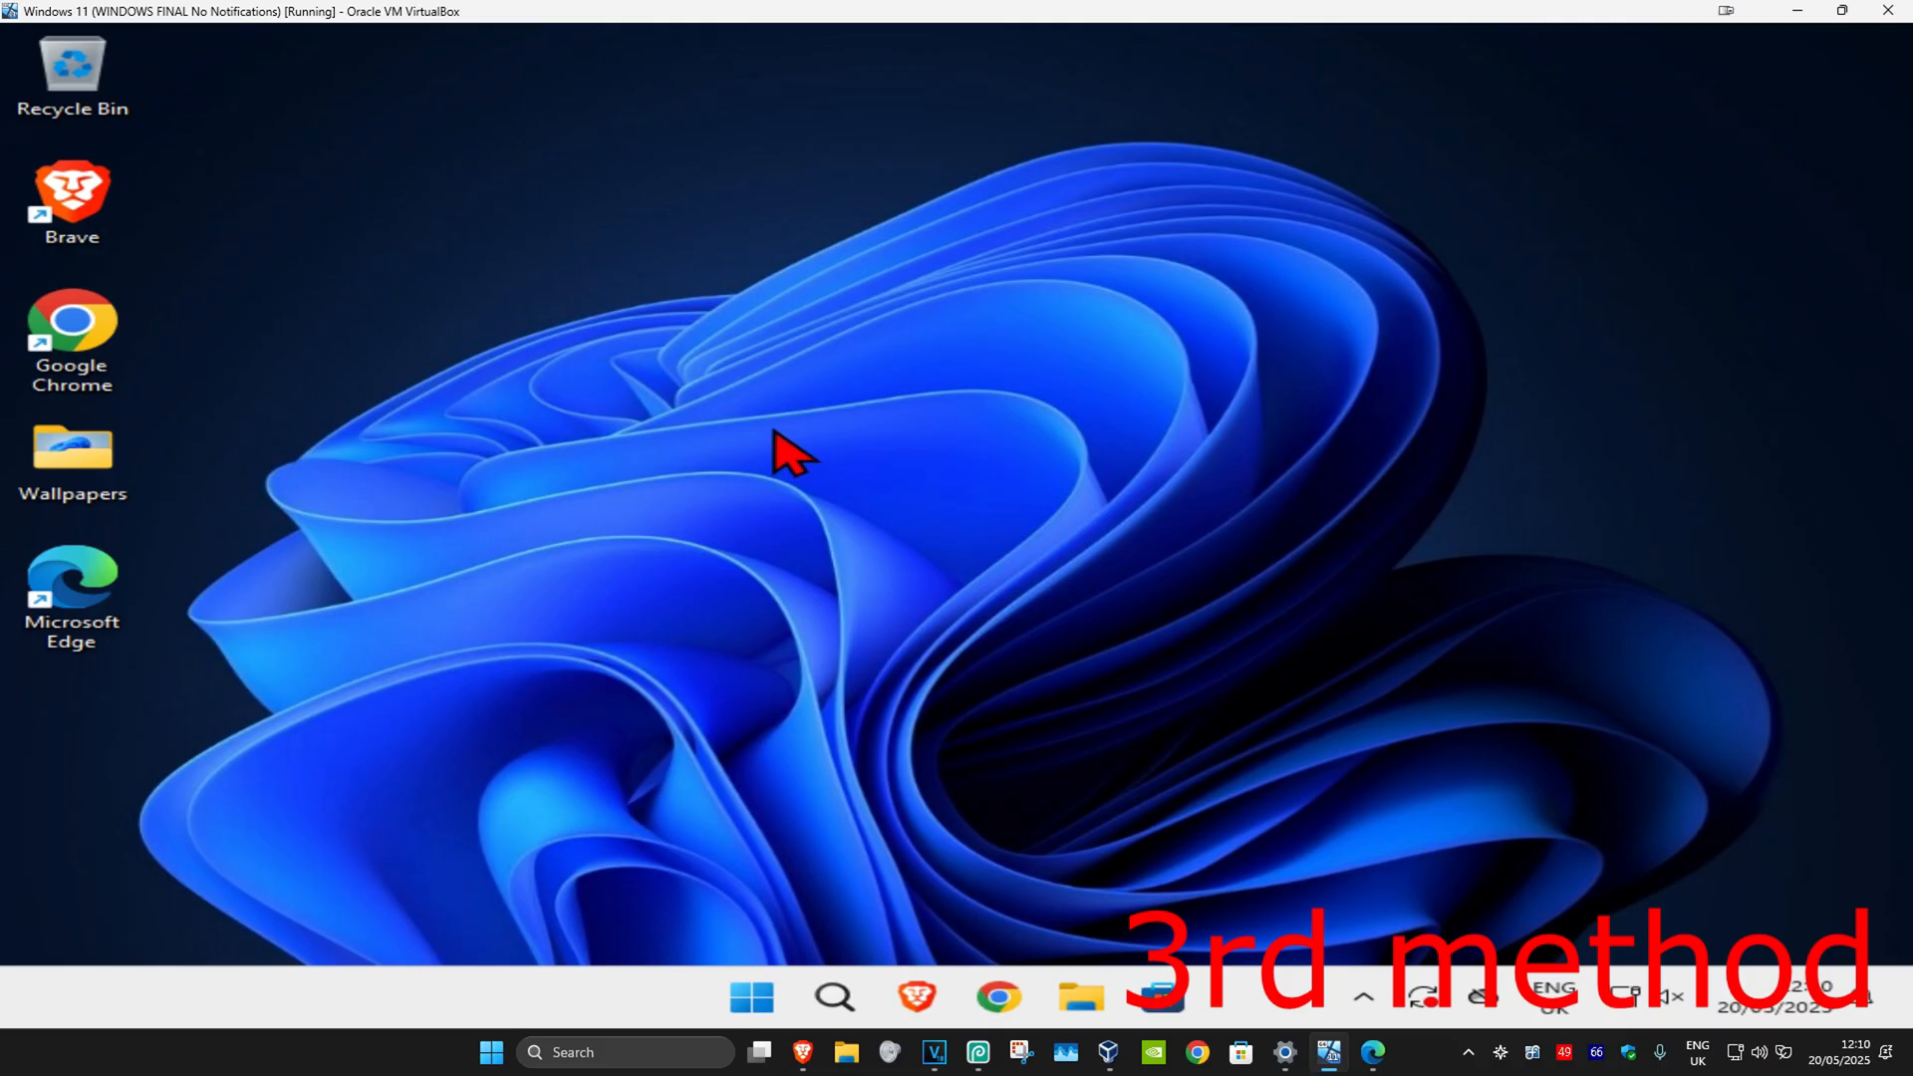
mouse_move(787, 469)
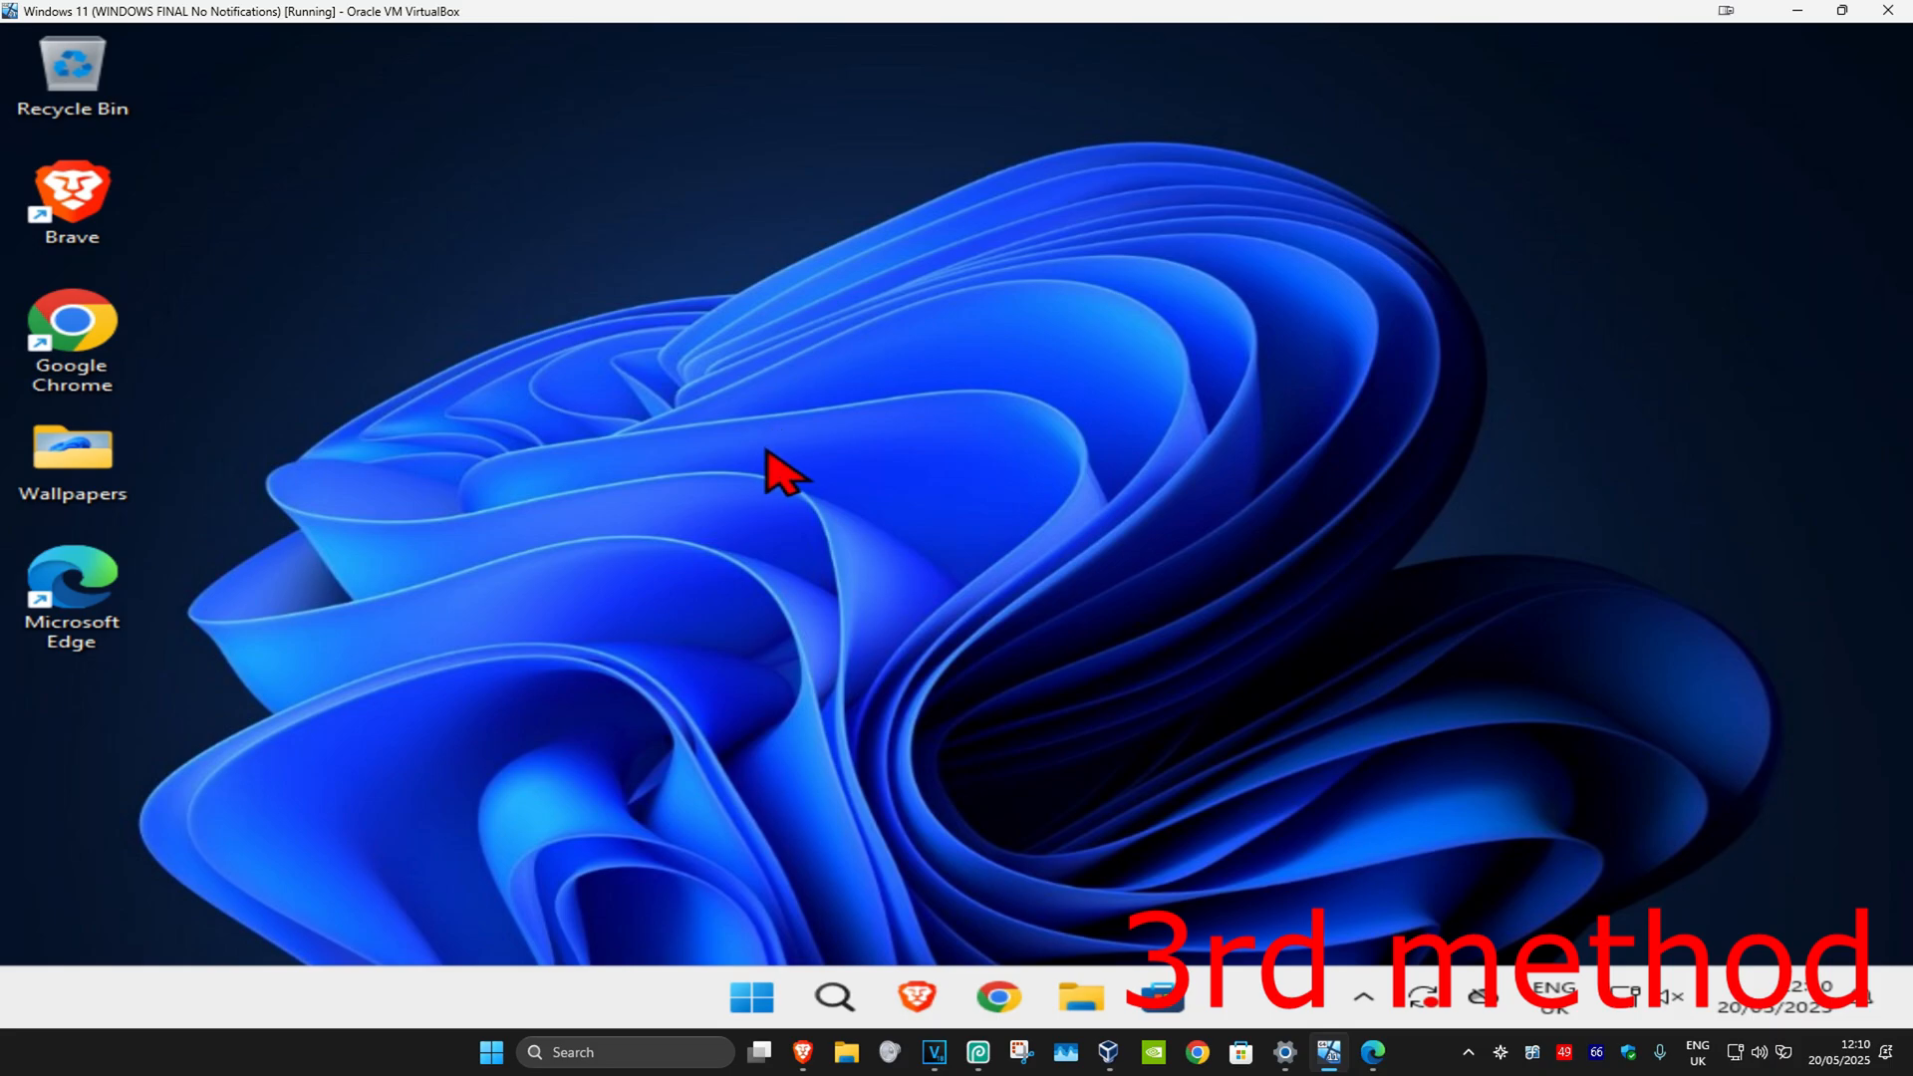
mouse_move(683, 476)
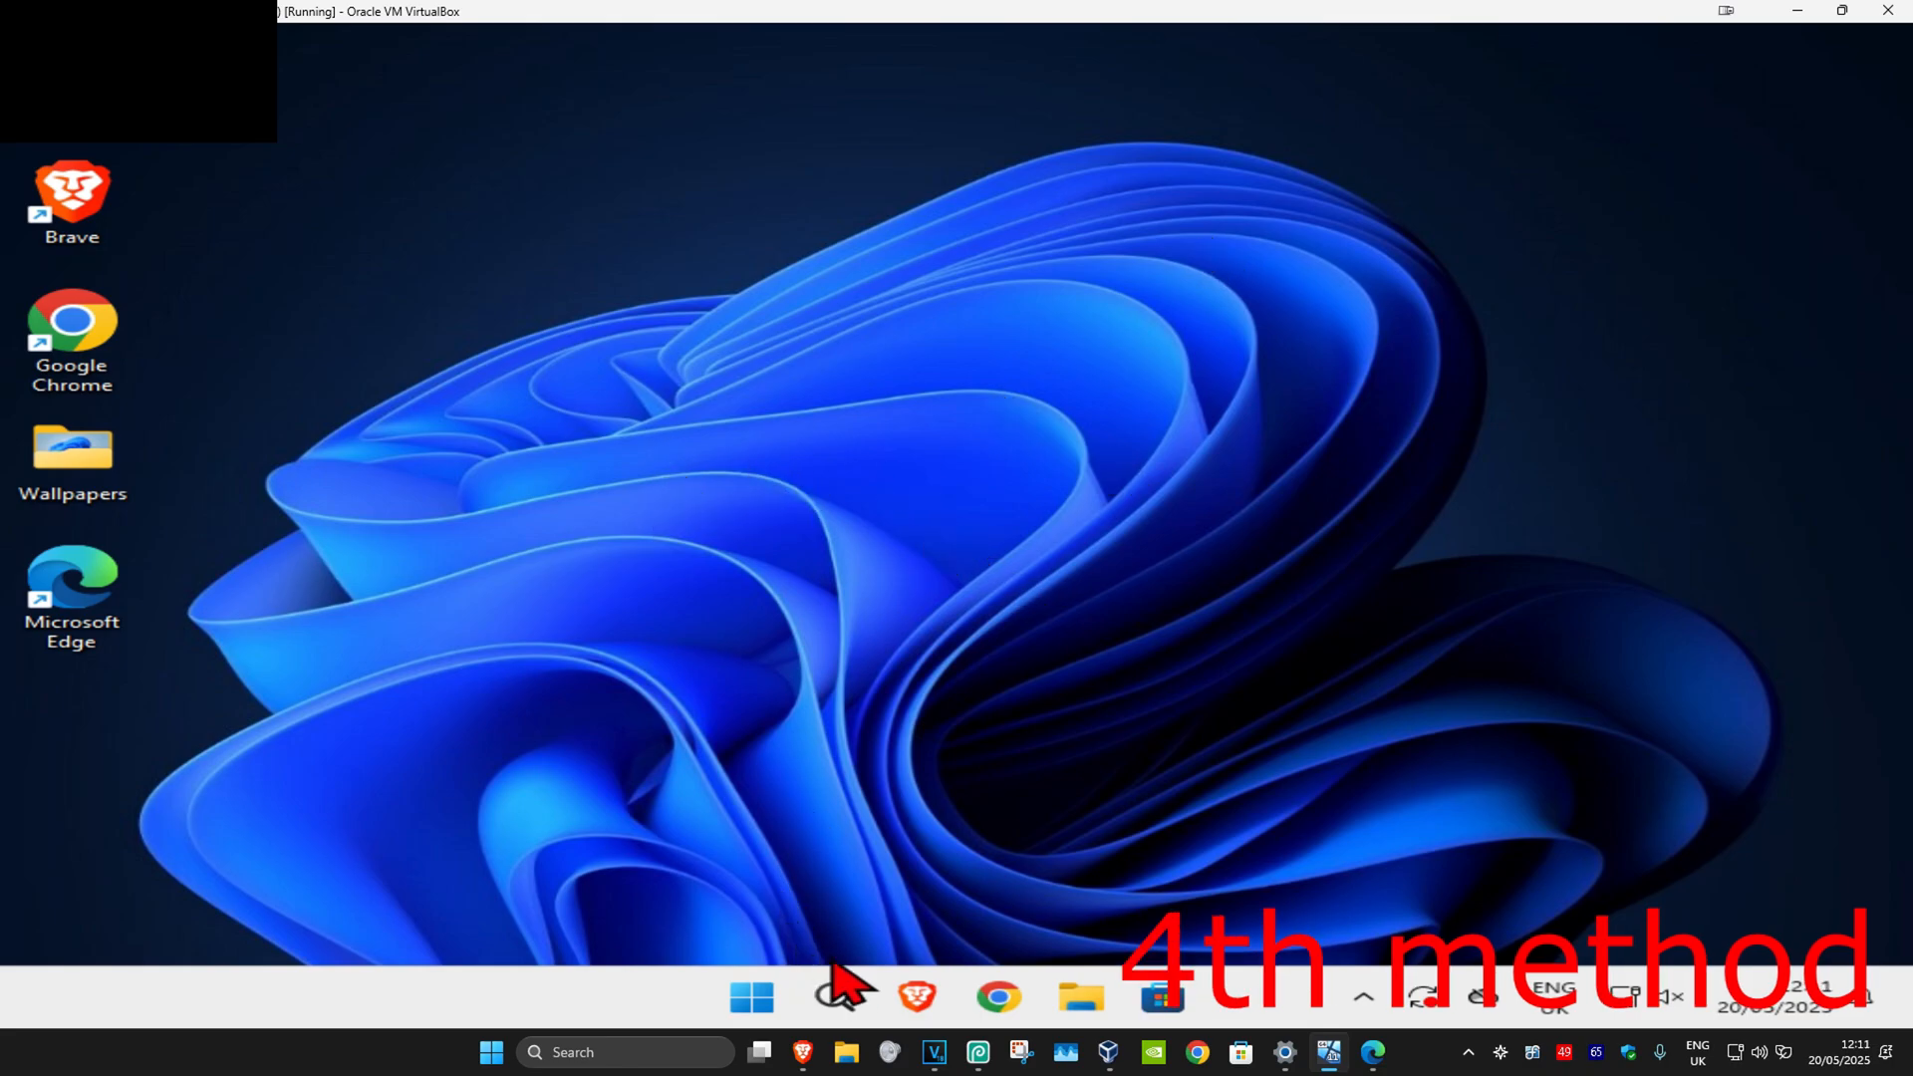
Search 'add or remove programs' and open the Installed apps list
text(add or remove programs)
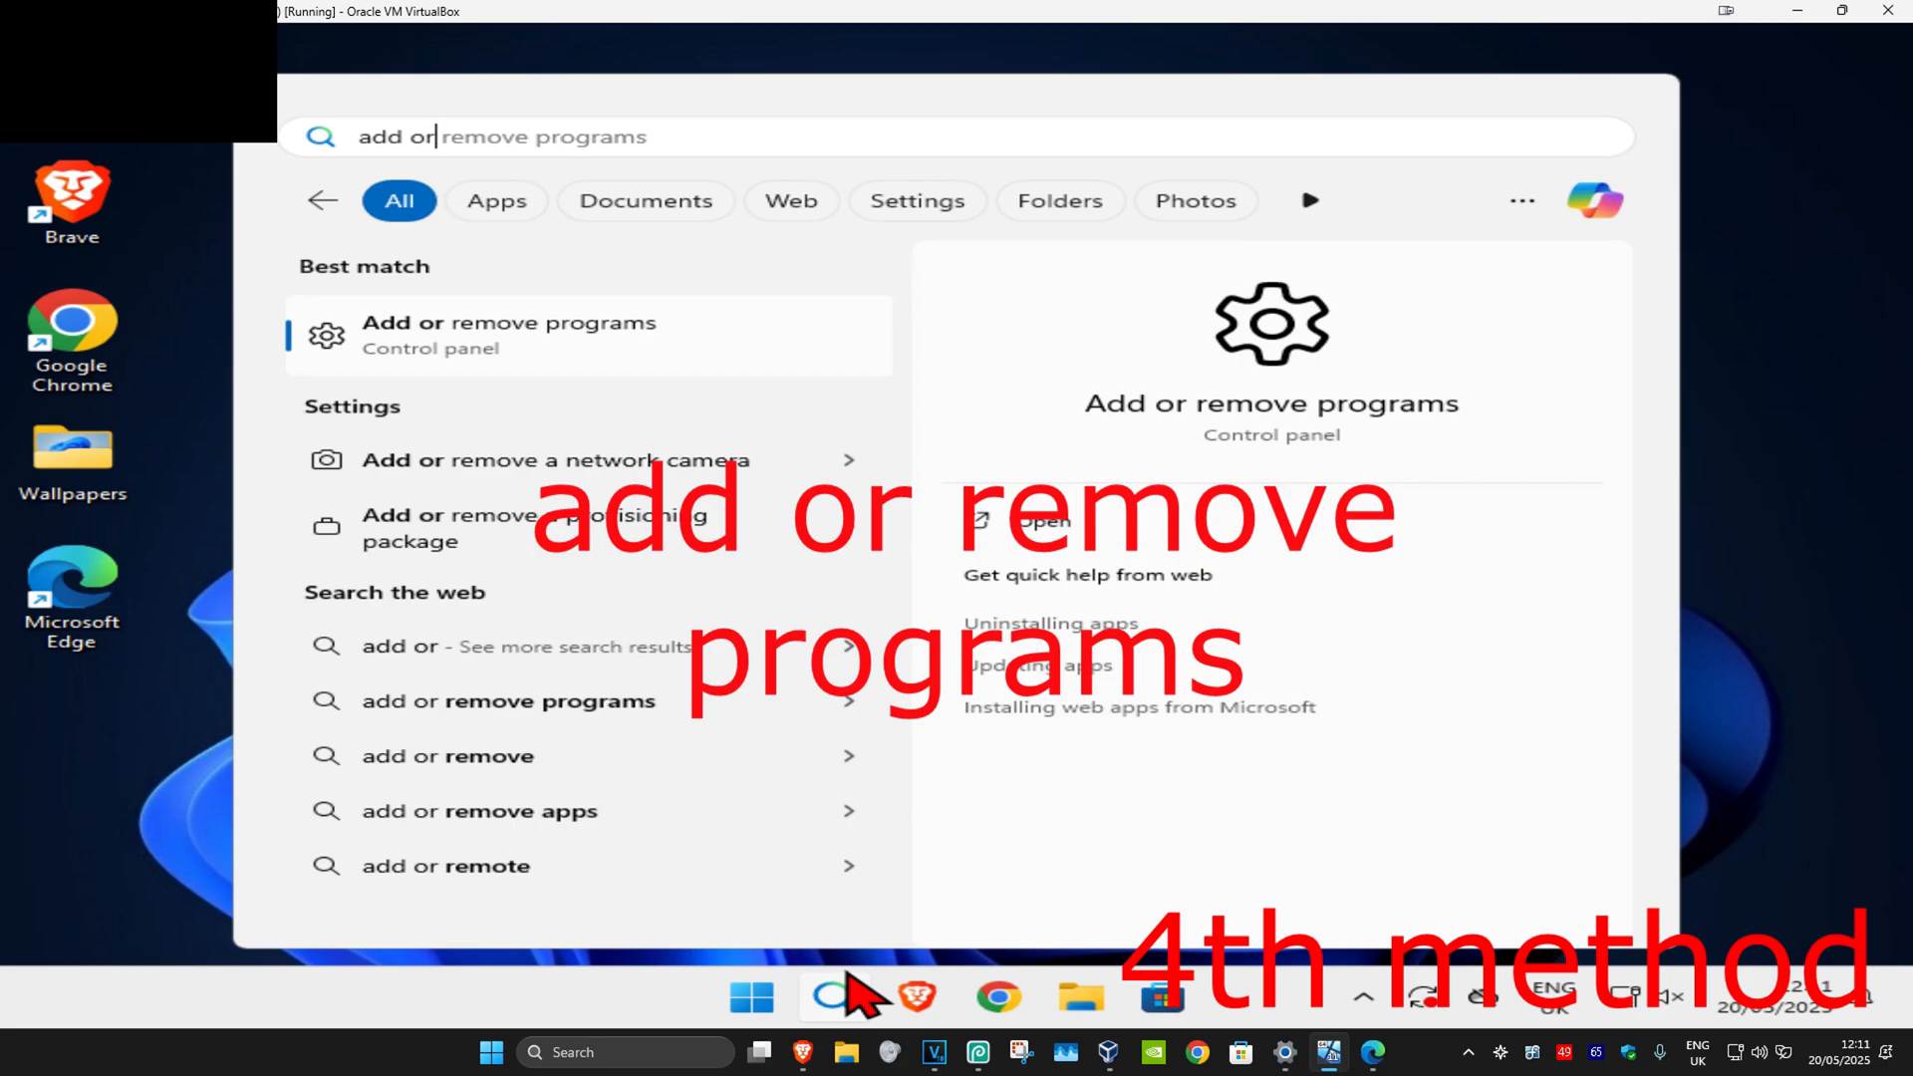
click(509, 336)
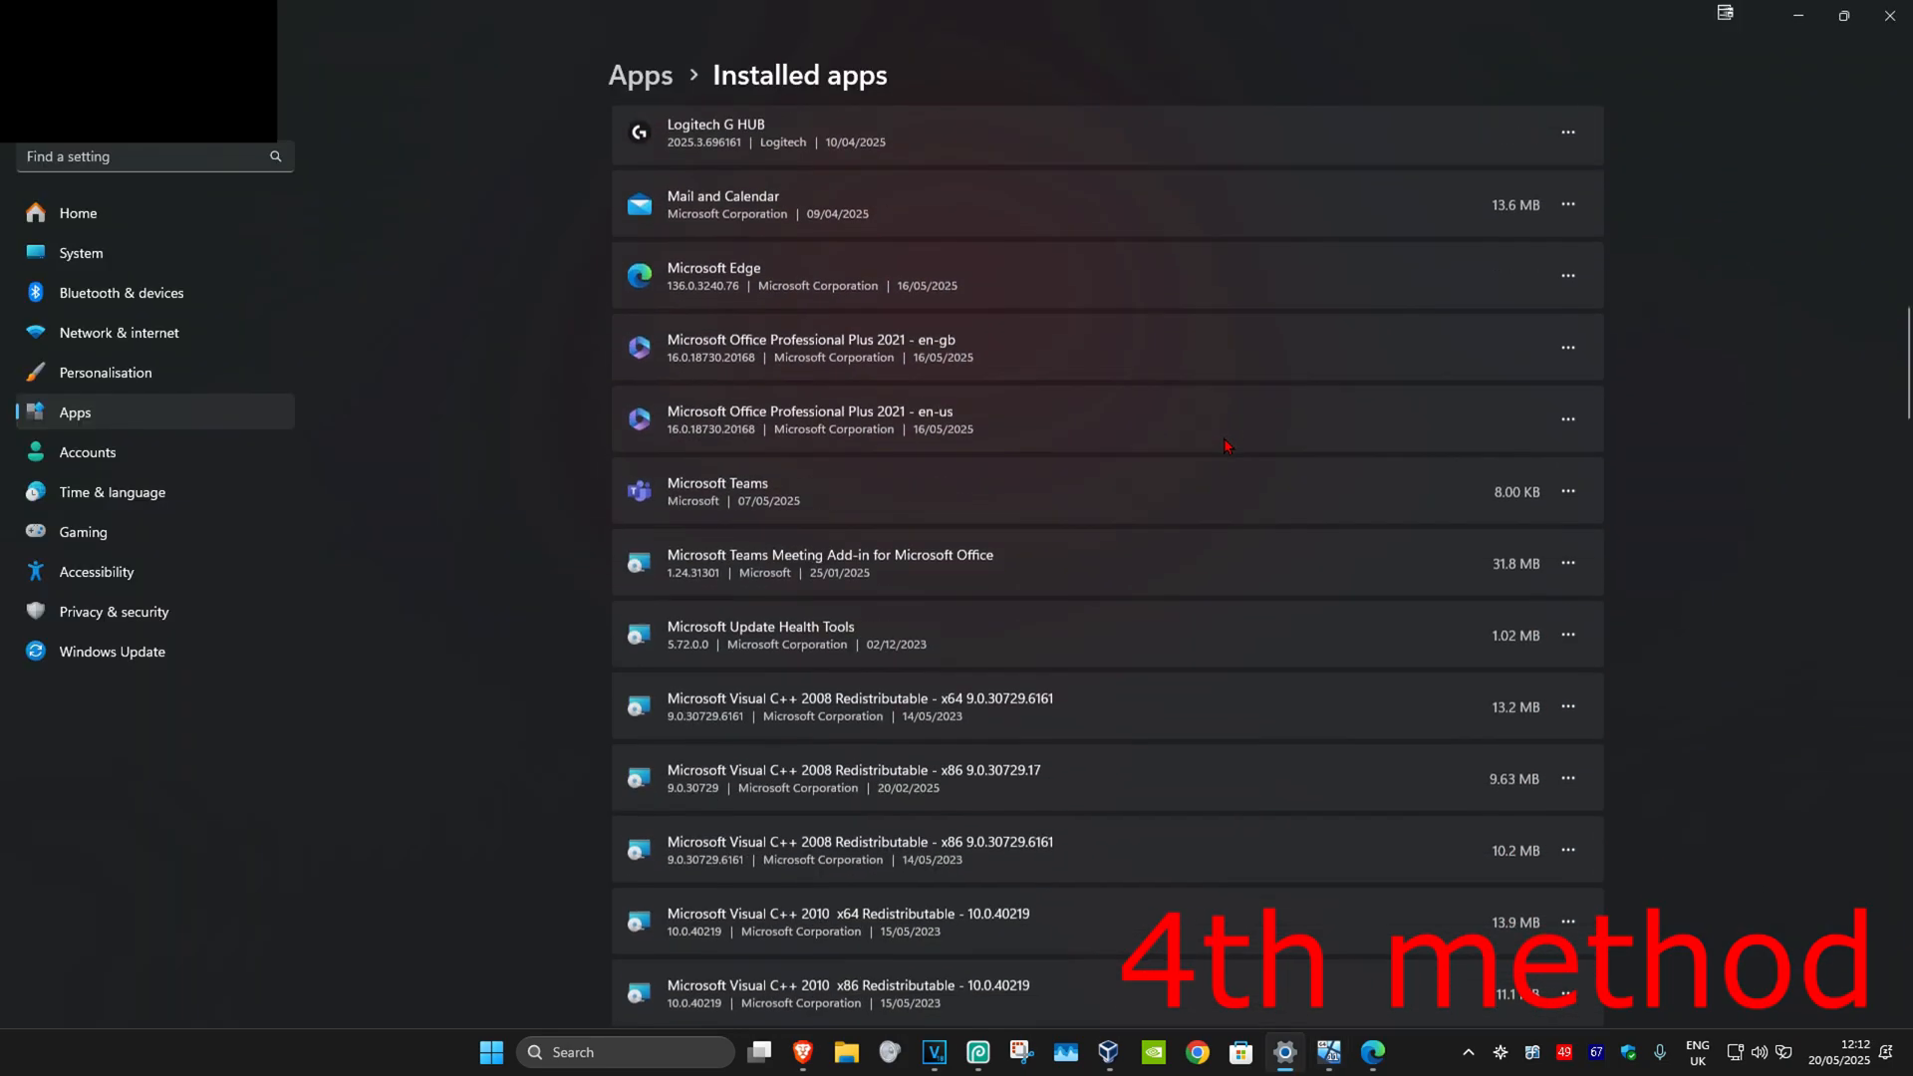
Scroll down to Roblox in Installed apps and open its options menu
scroll(down, 3)
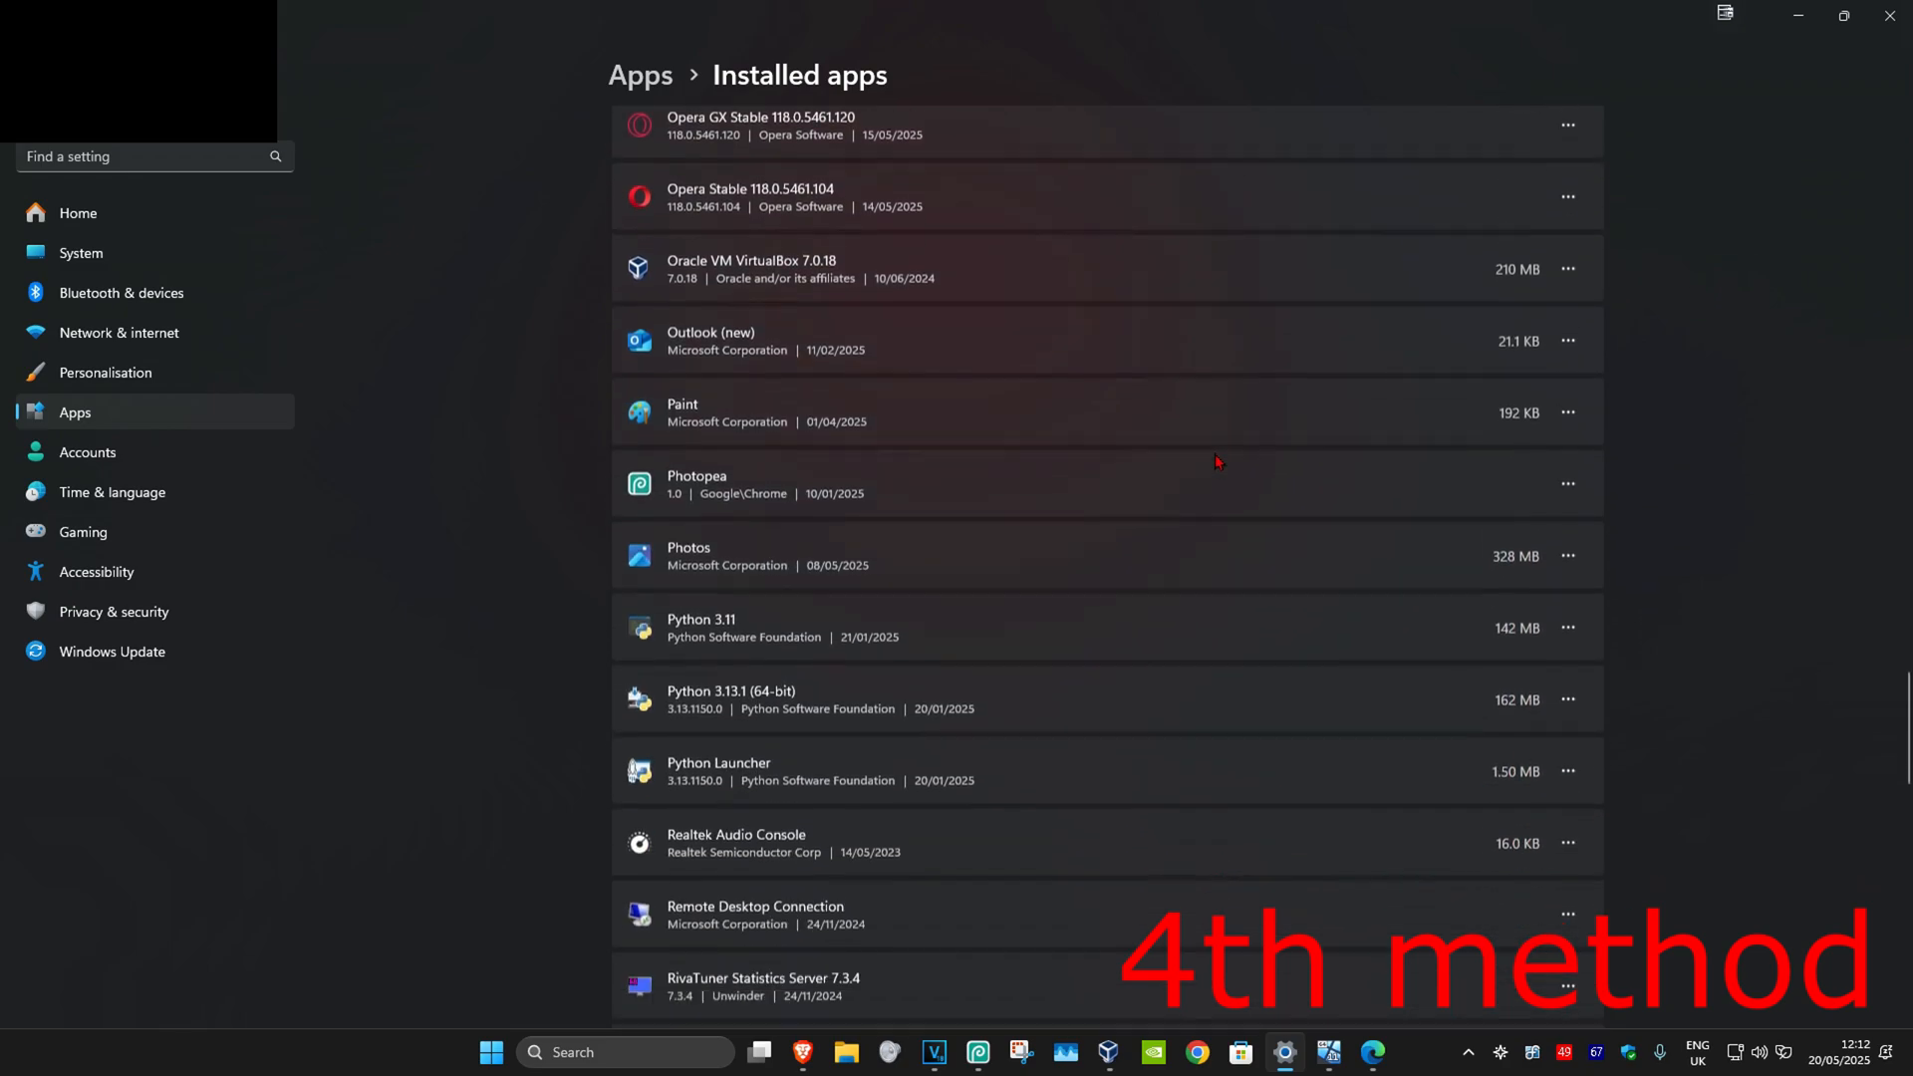
scroll(down, 3)
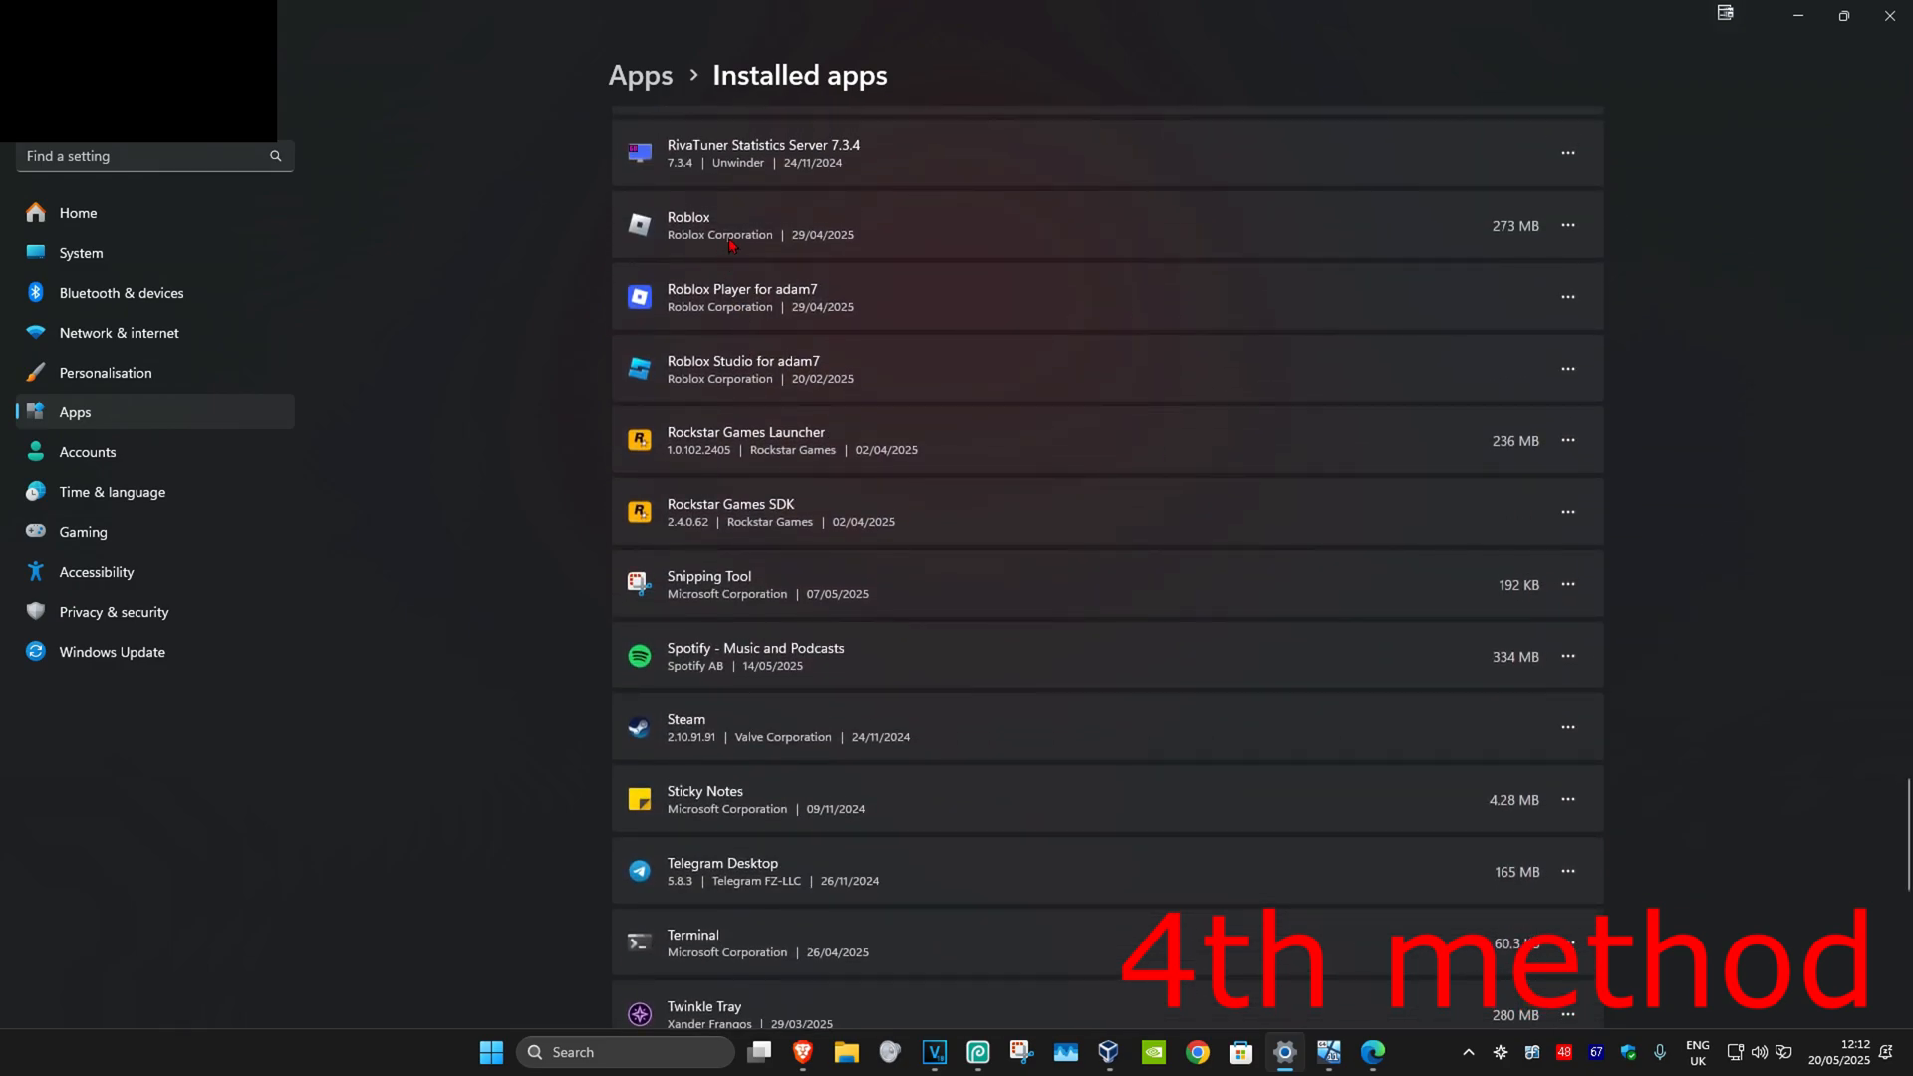
click(1570, 226)
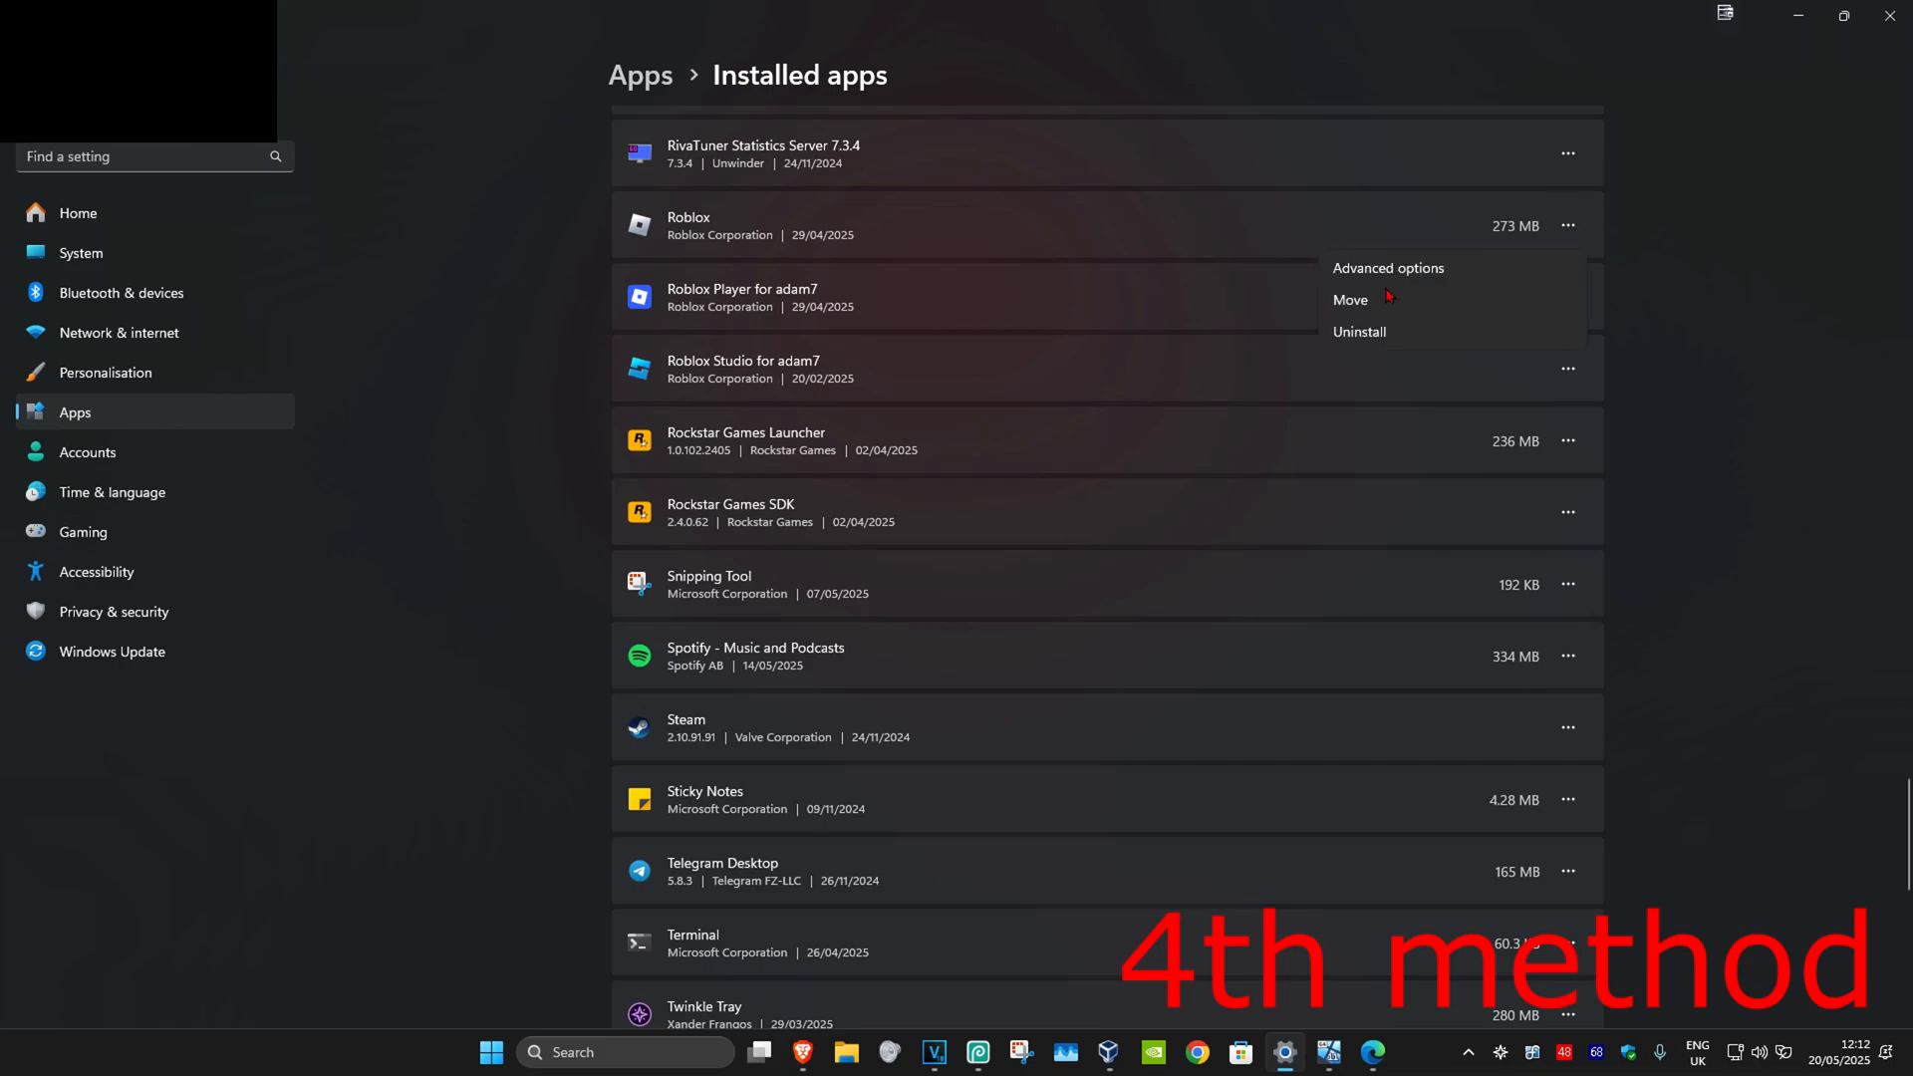
Choose Uninstall for Roblox to bring up the removal confirmation
click(1359, 332)
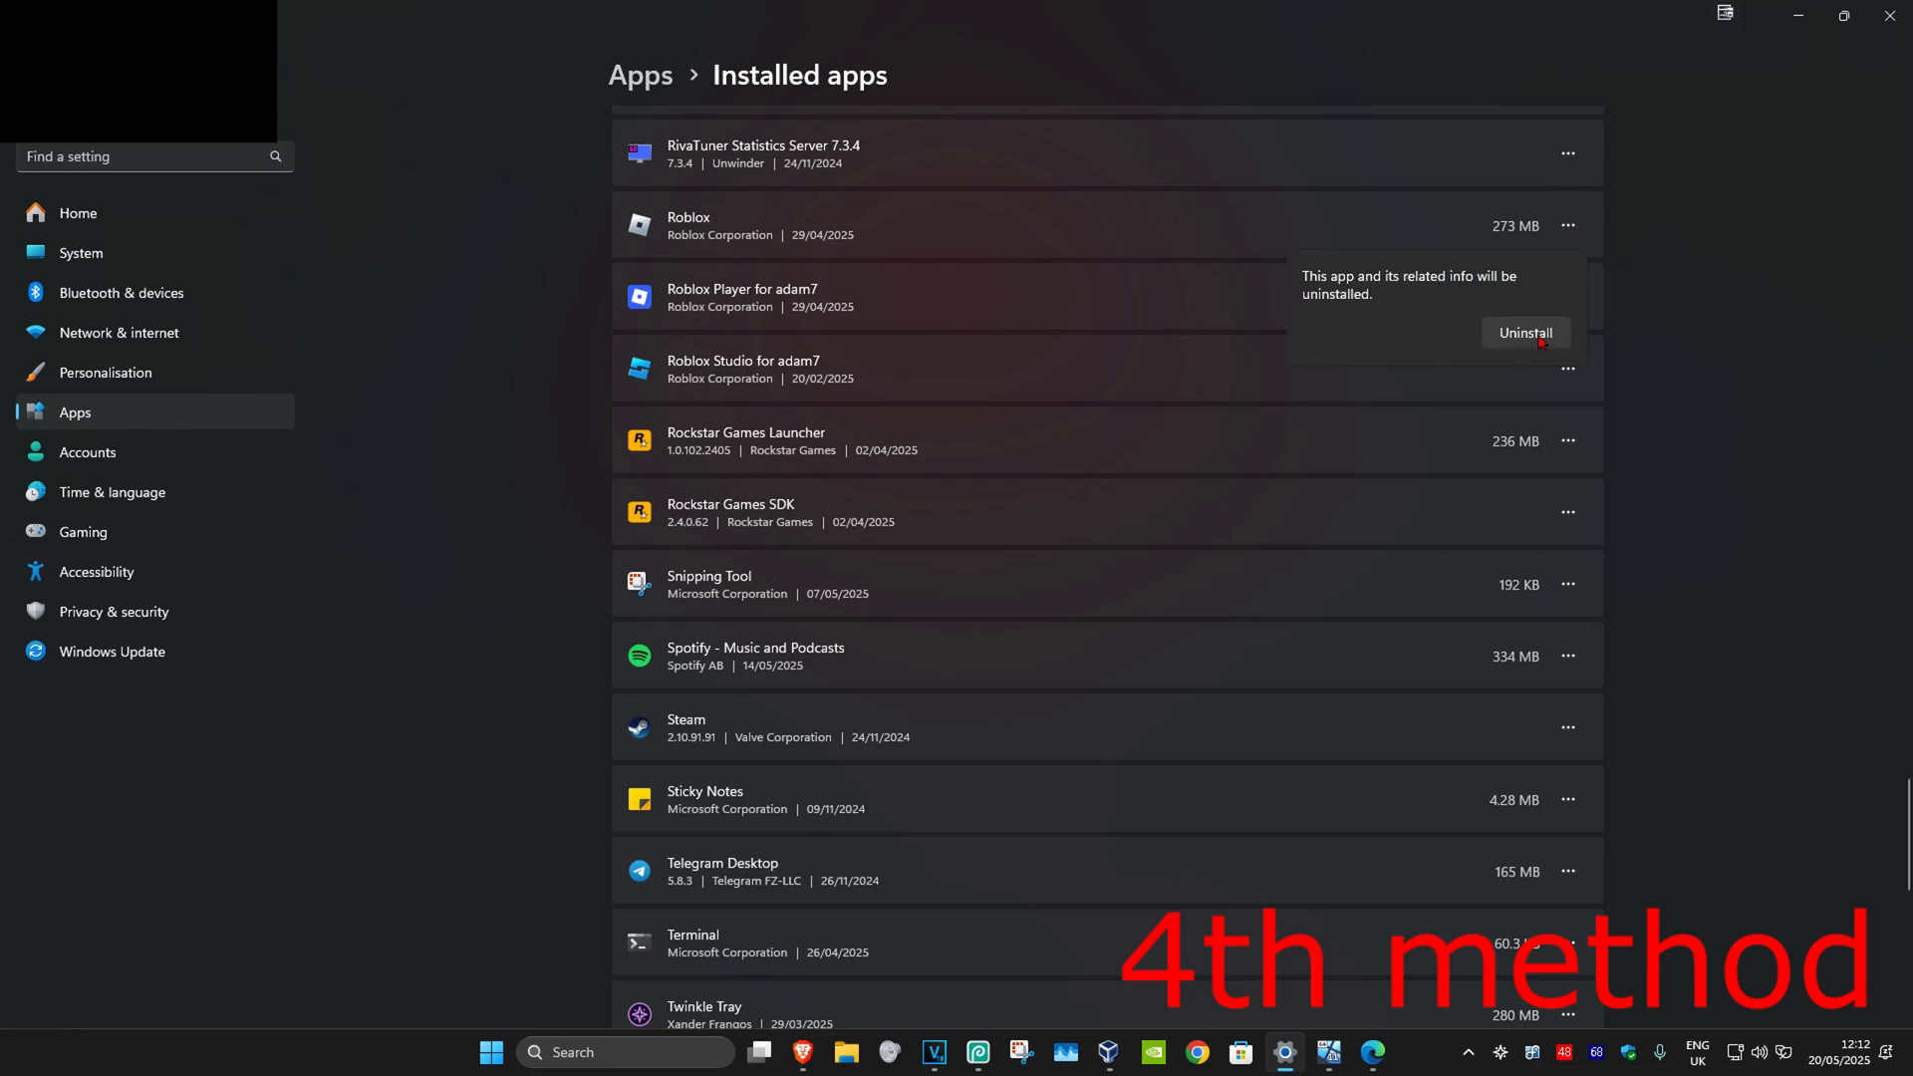
mouse_move(1534, 343)
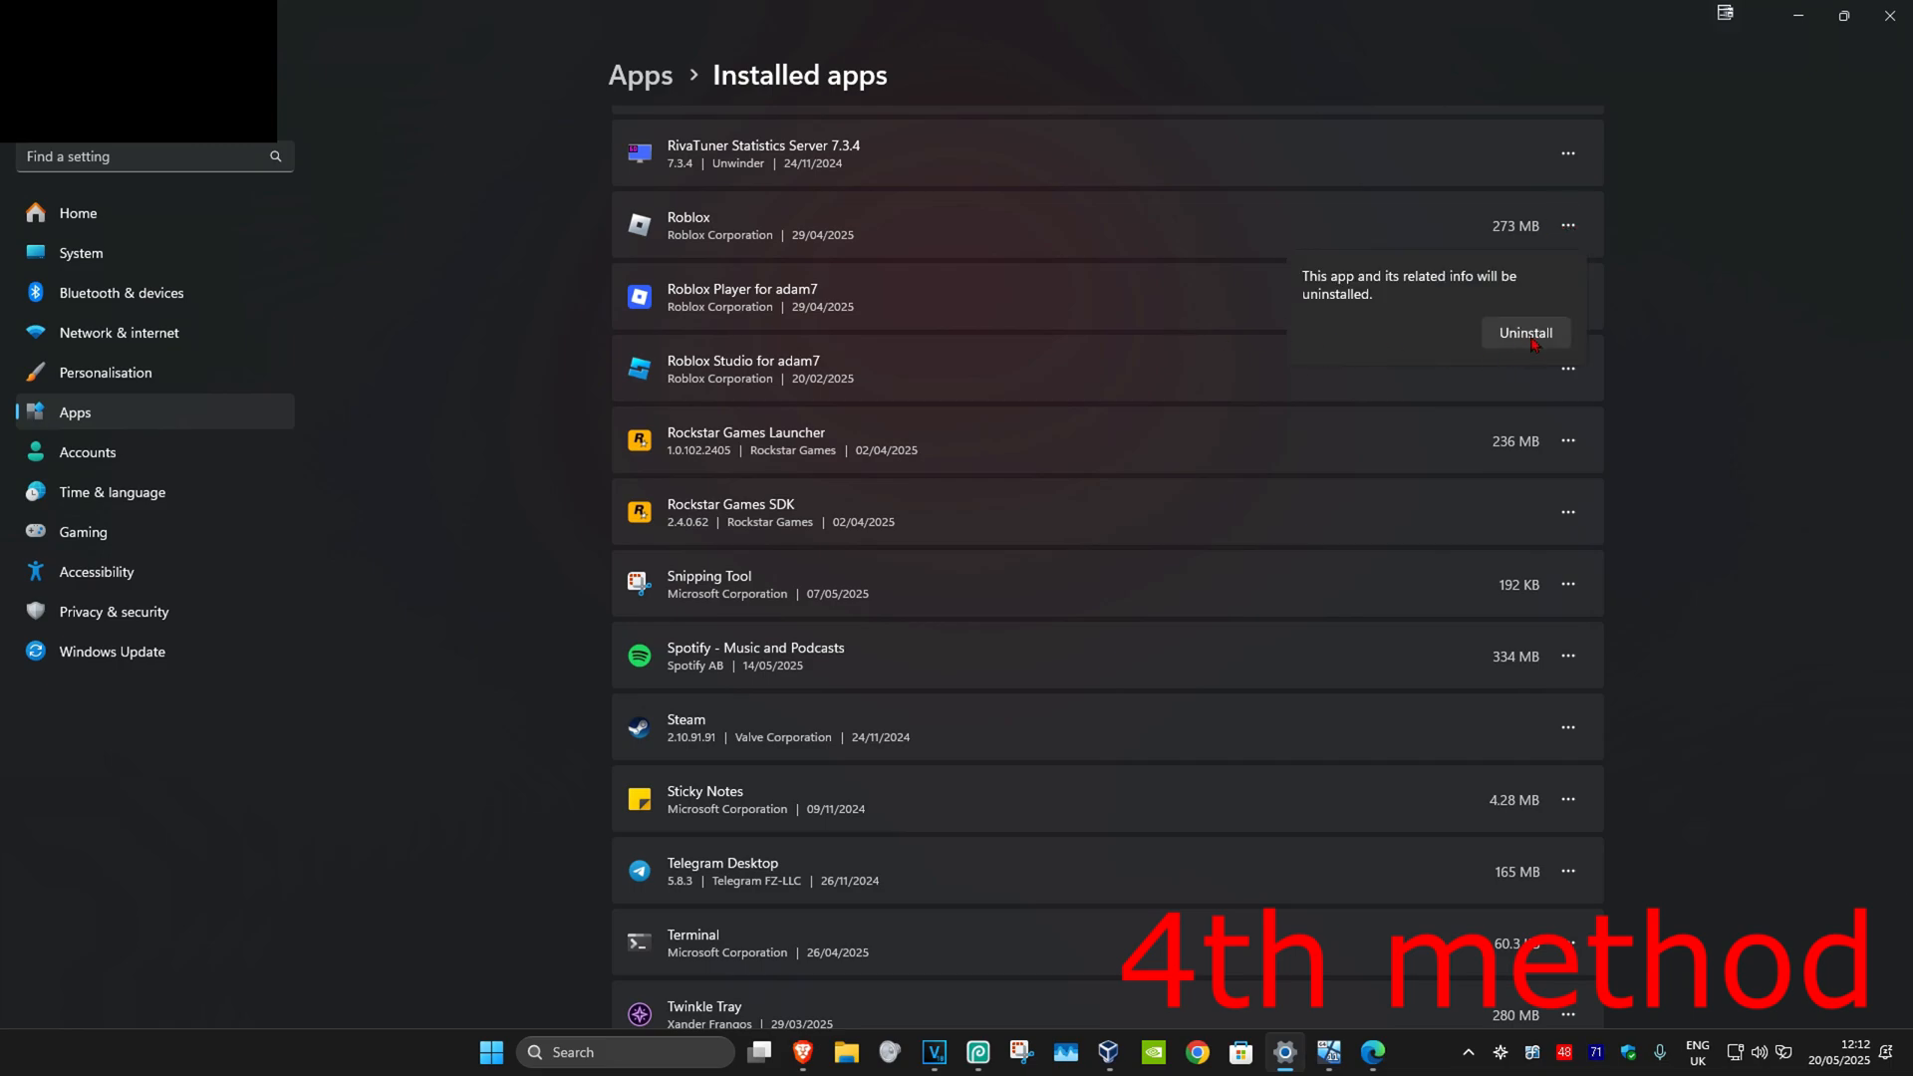